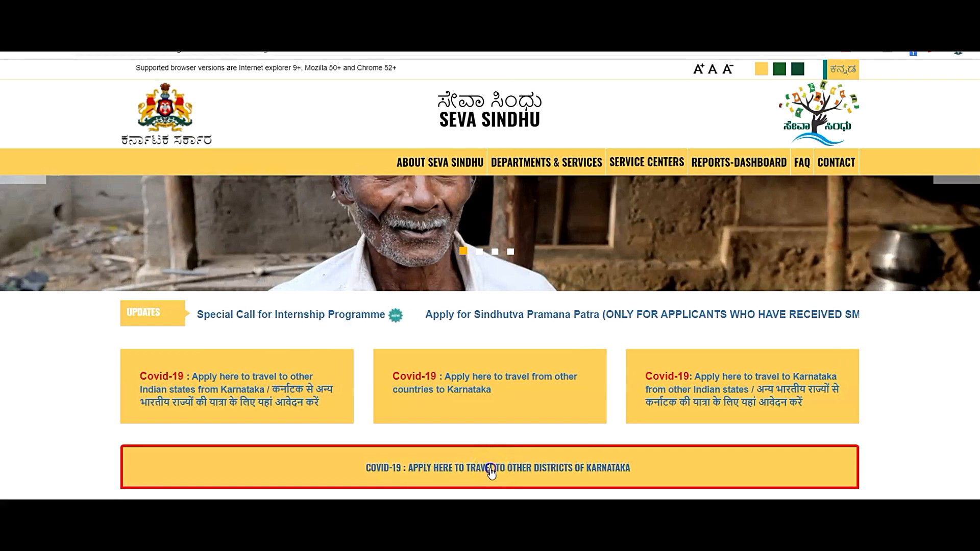
Open the Covid-19 inter-district travel application form from the home page banner.
left_click(496, 468)
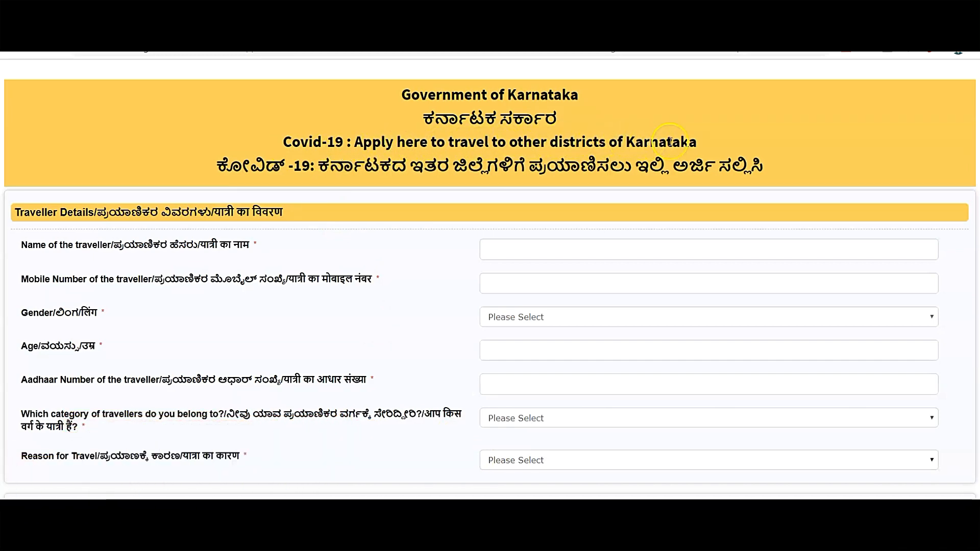
scroll("down", 3)
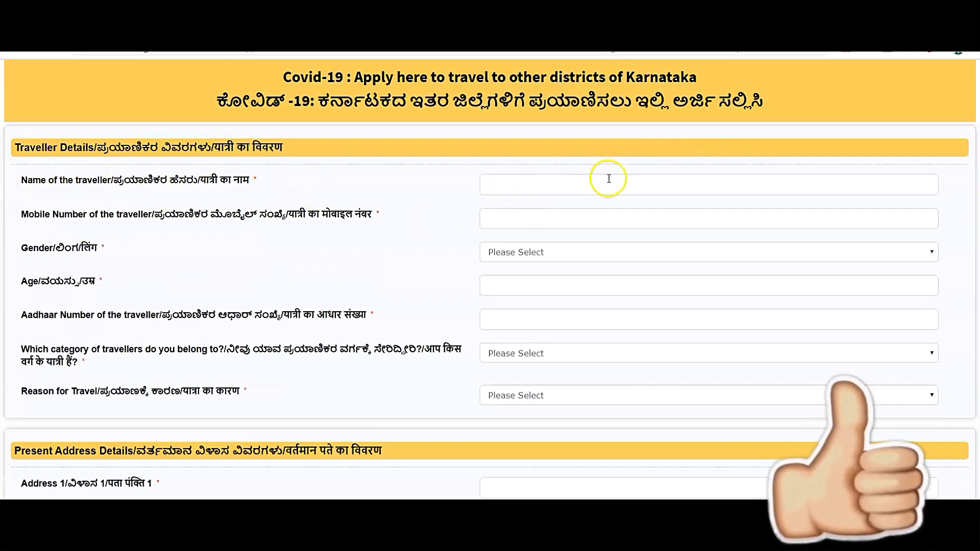
mouse_move(542, 227)
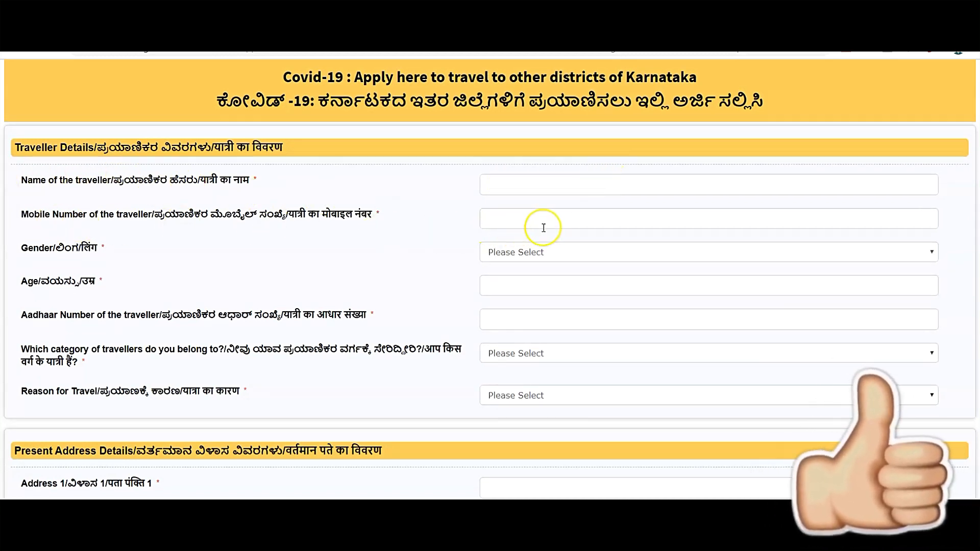
left_click(706, 252)
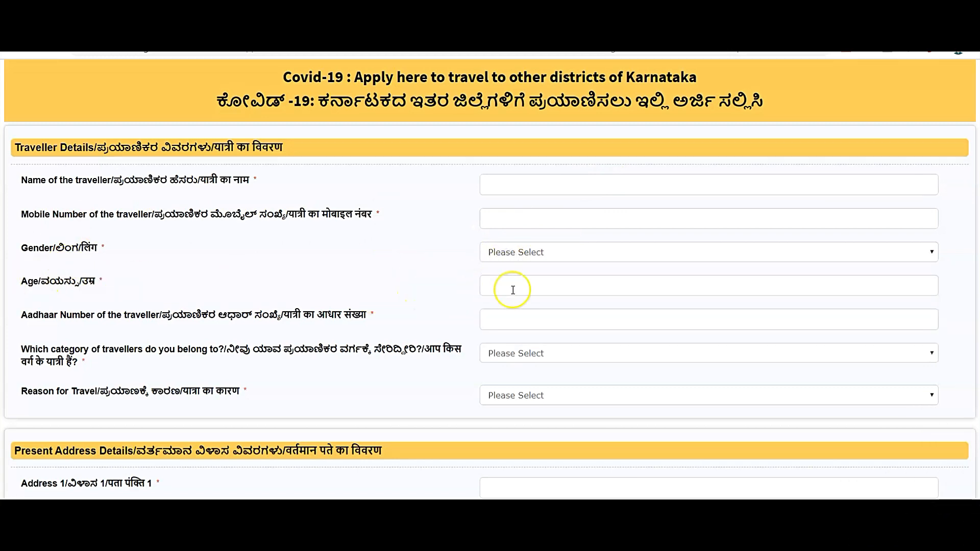
mouse_move(499, 324)
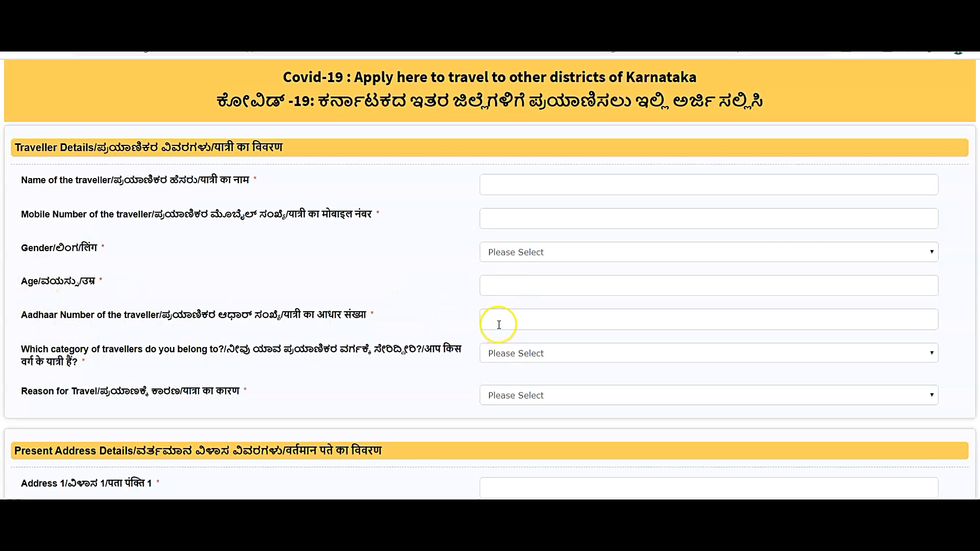
scroll("down", 3)
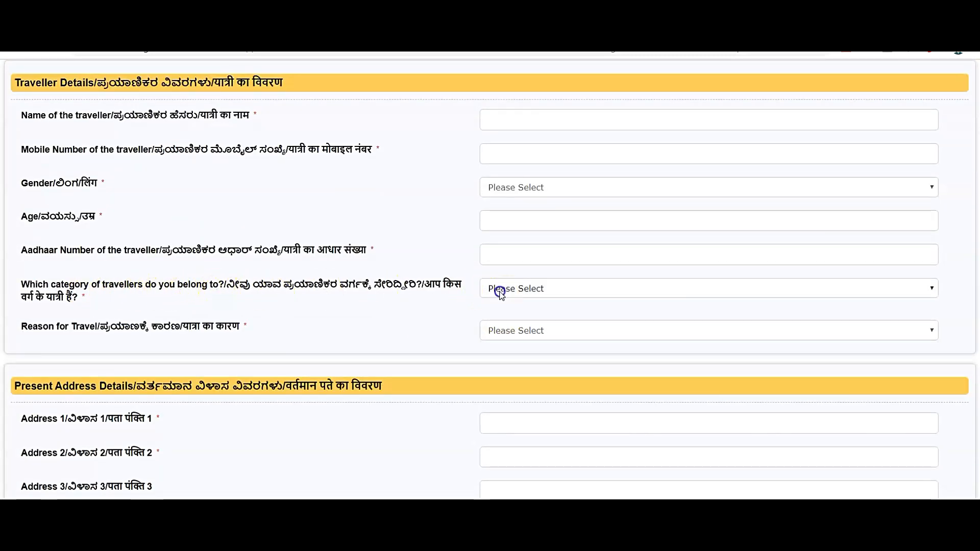
left_click(706, 288)
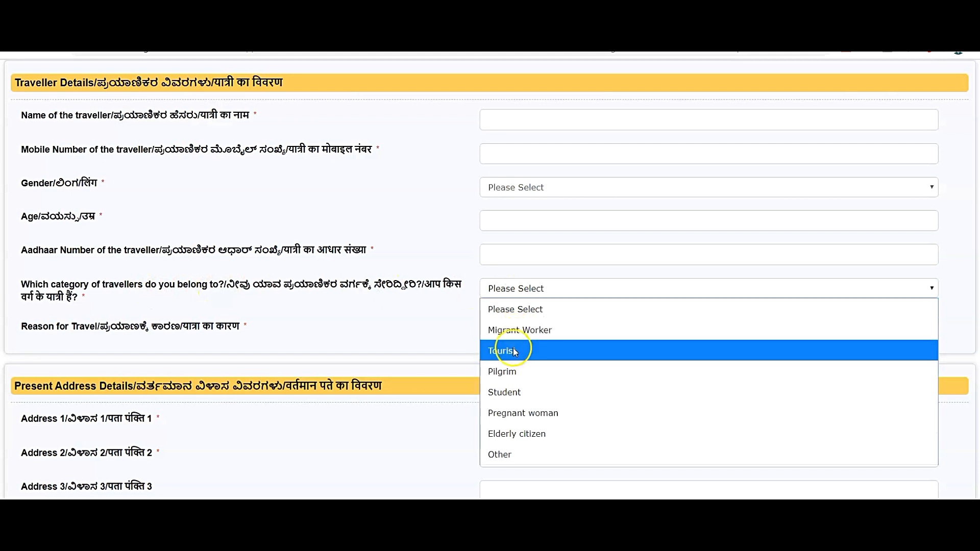
mouse_move(514, 392)
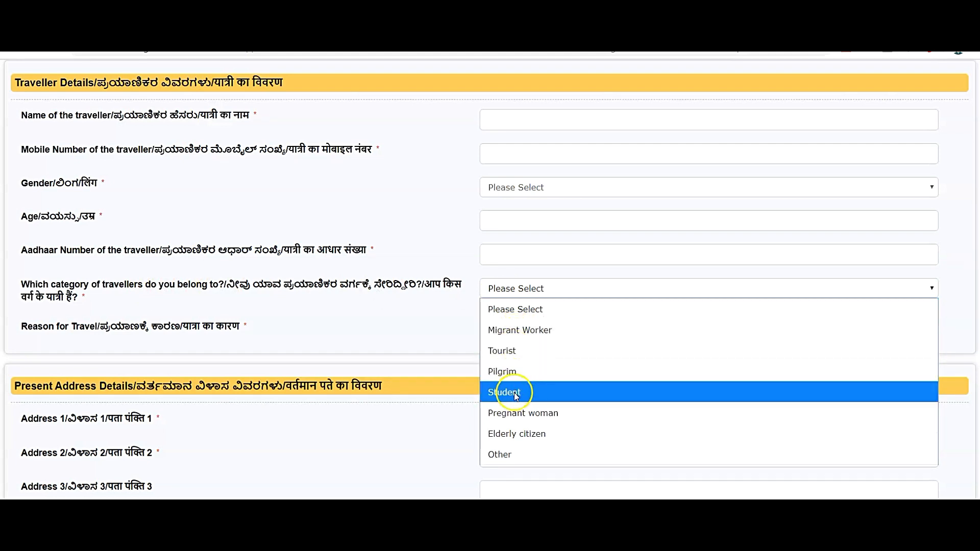
mouse_move(521, 434)
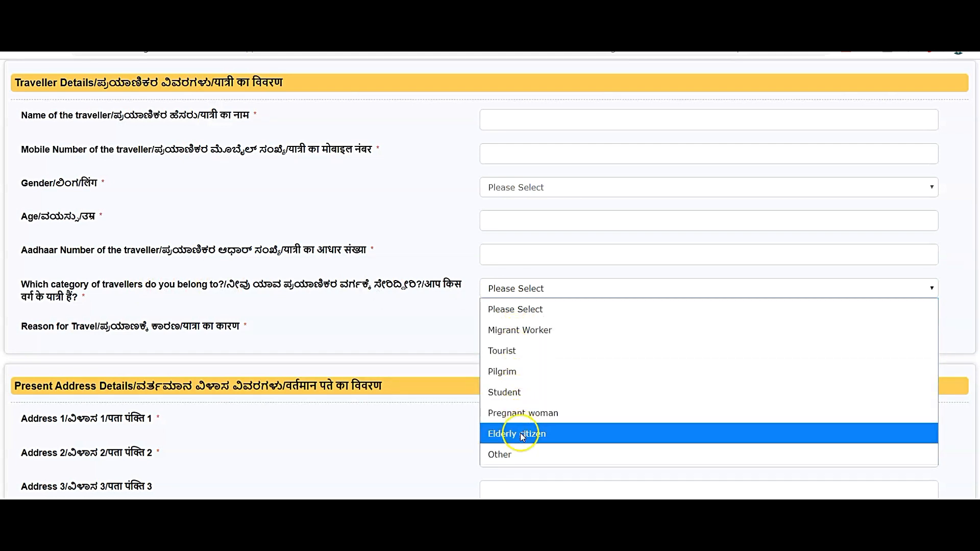
left_click(516, 433)
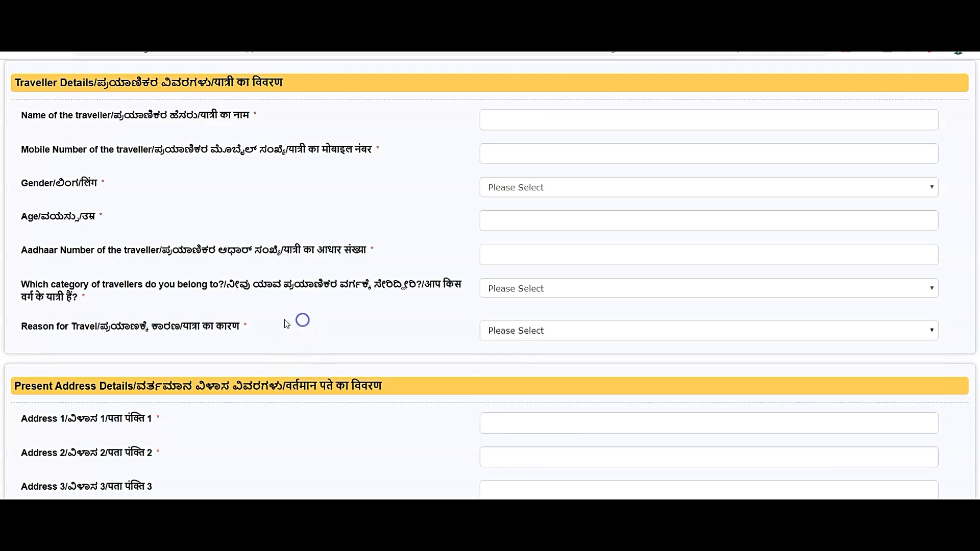
left_click(706, 330)
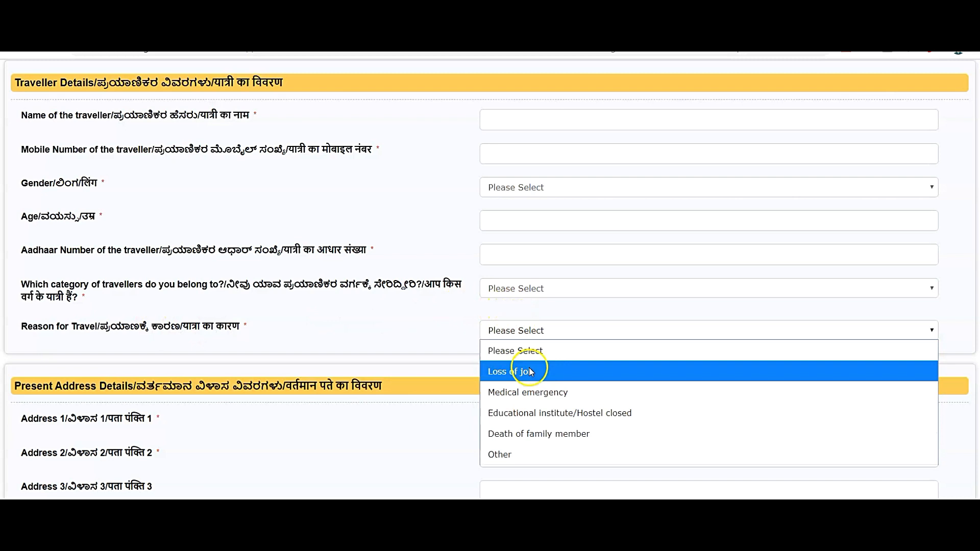
mouse_move(559, 412)
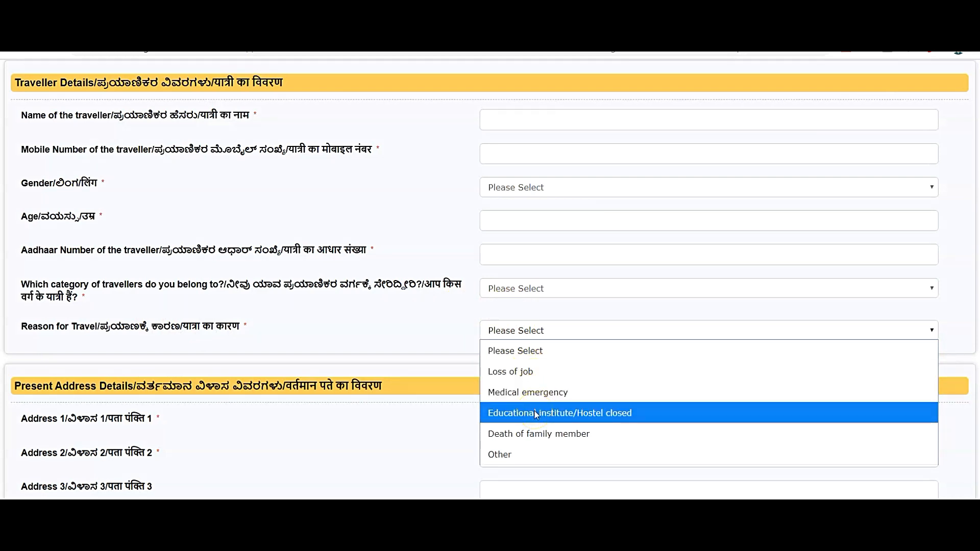
mouse_move(536, 433)
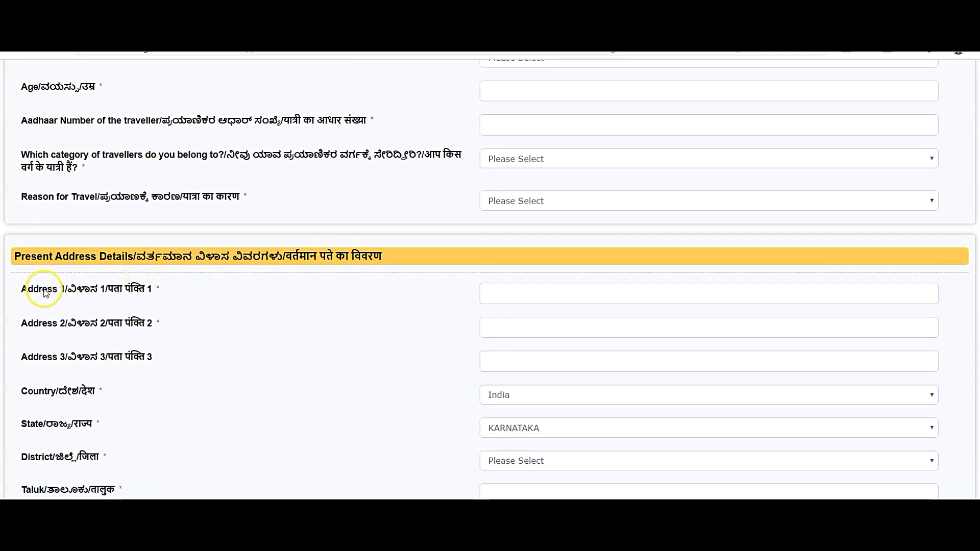
scroll("down", 3)
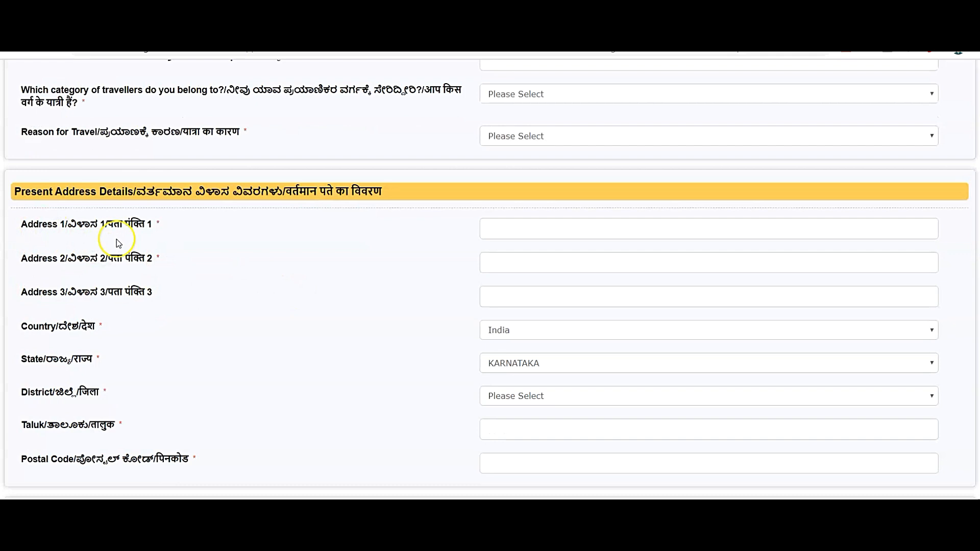
mouse_move(24, 262)
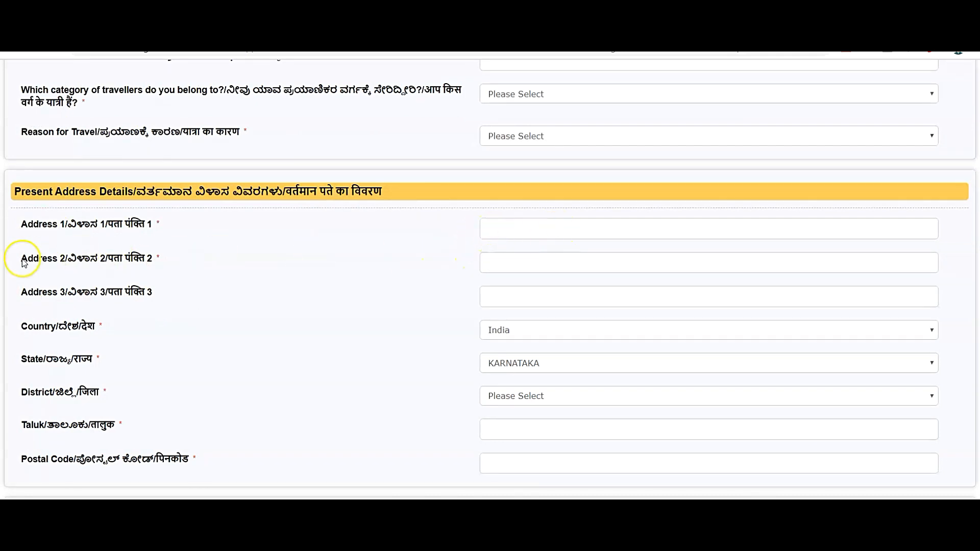
scroll("down", 3)
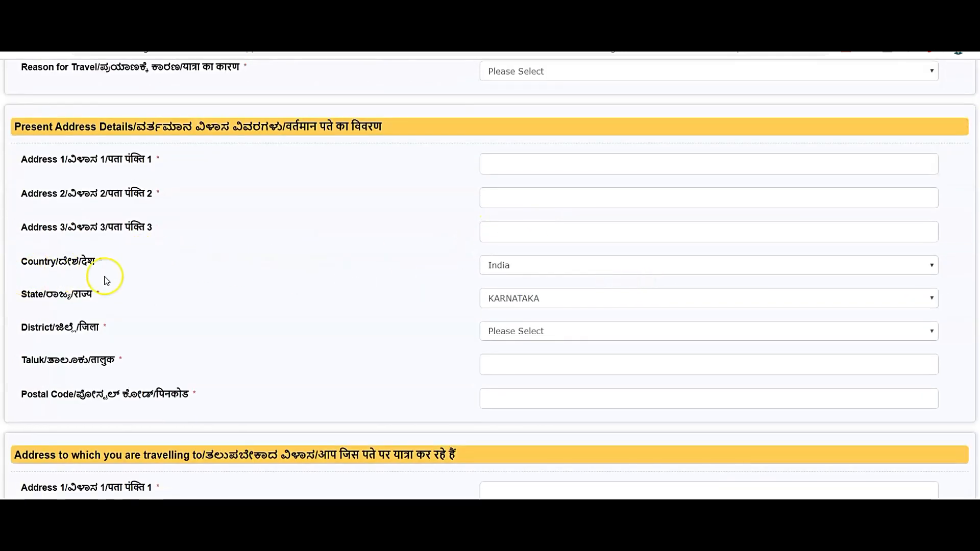
mouse_move(116, 303)
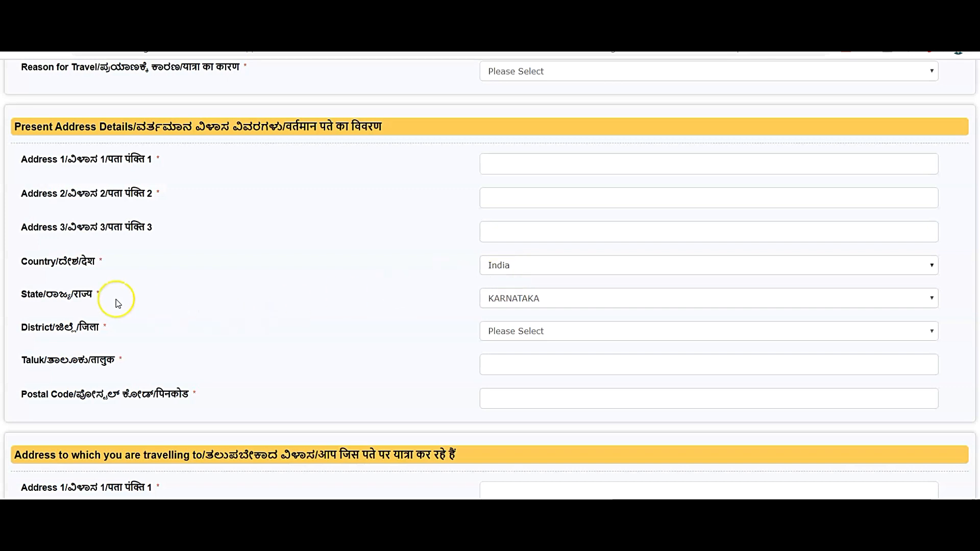
scroll("down", 3)
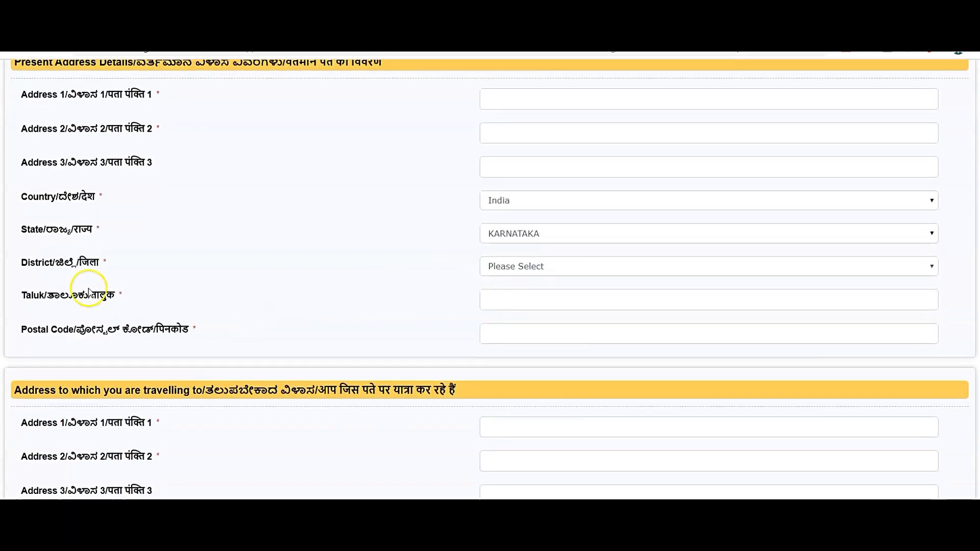
left_click(706, 266)
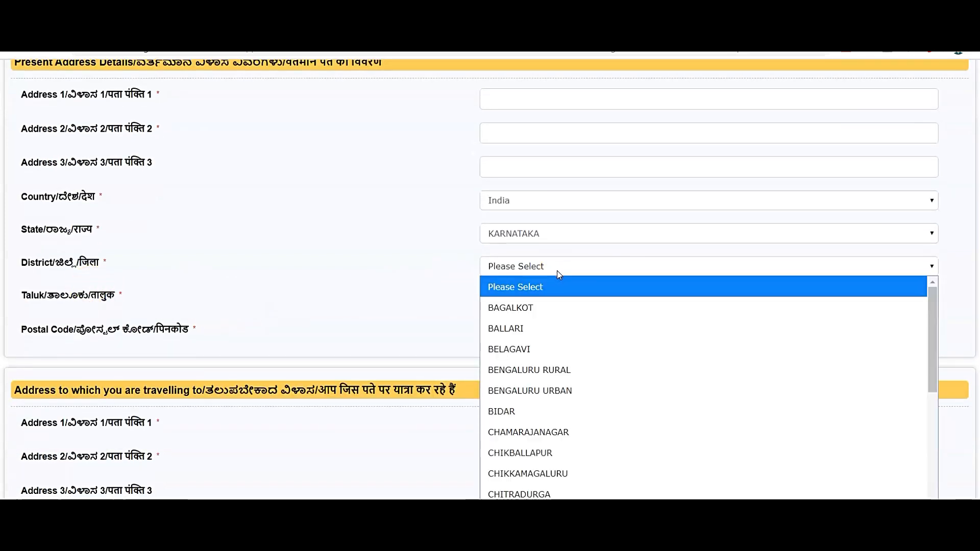
mouse_move(547, 349)
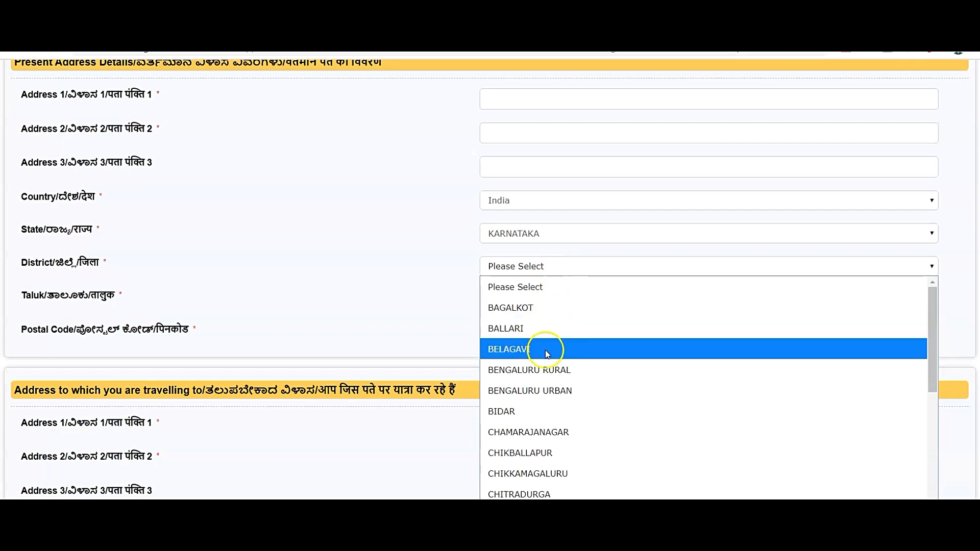
mouse_move(552, 391)
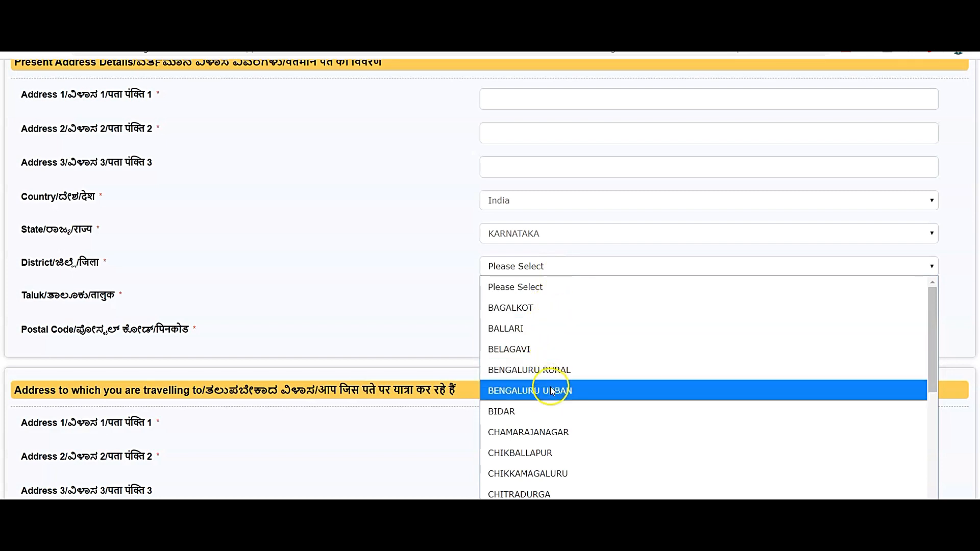
mouse_move(552, 411)
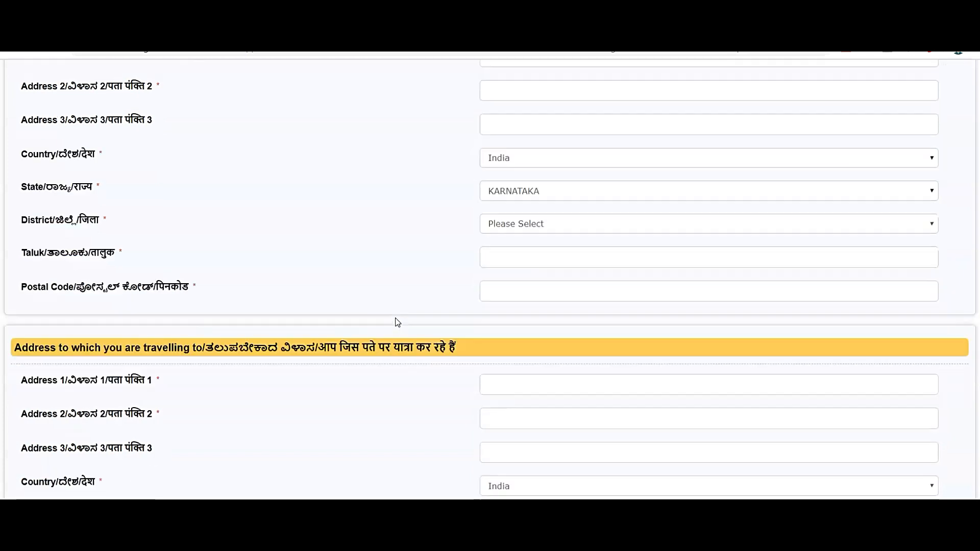
Choose Bagalkot district with Bagalkot sub district in the Select Location dialog for the present address.
left_click(707, 224)
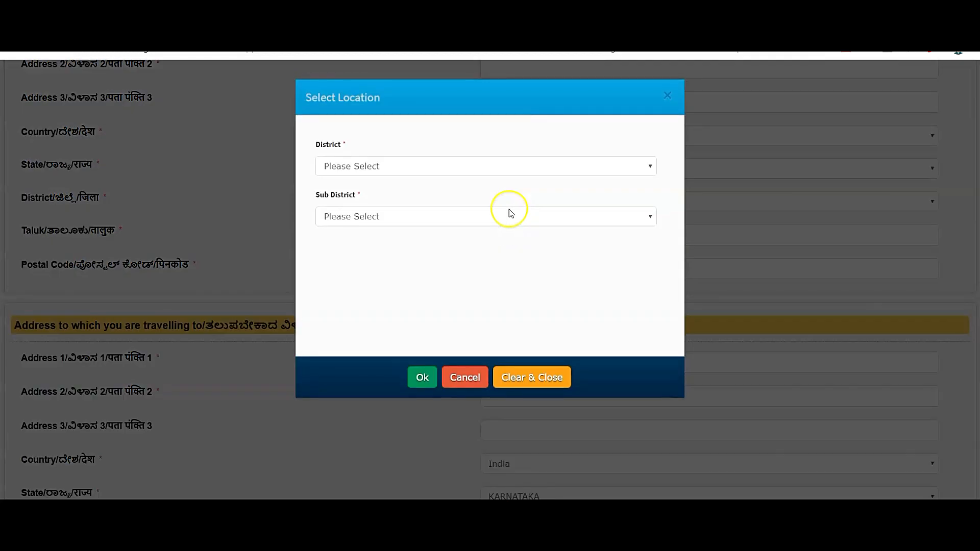
left_click(484, 165)
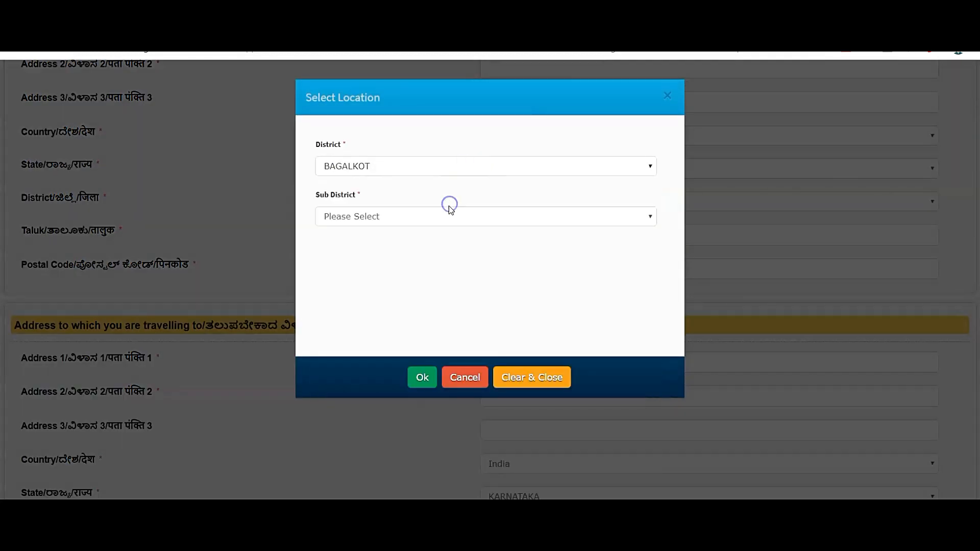
mouse_move(435, 218)
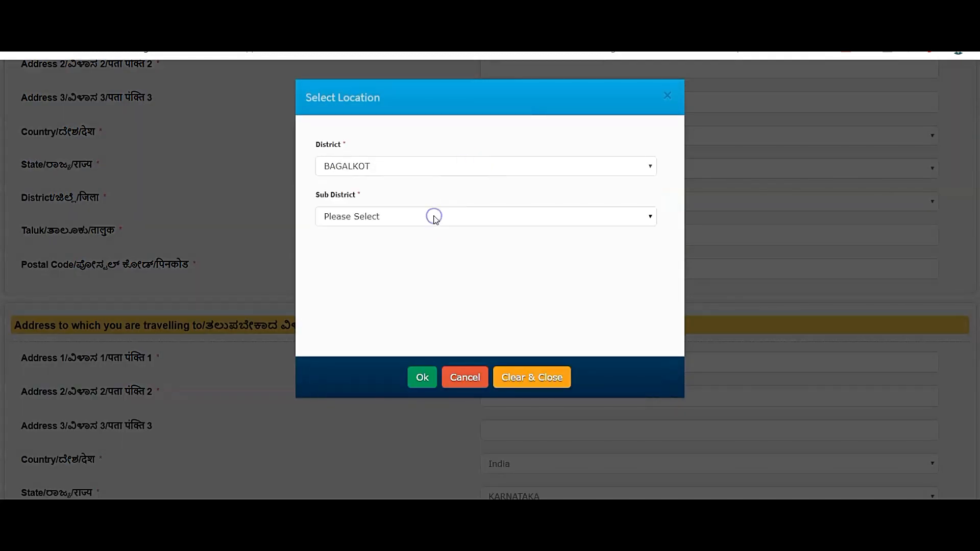
left_click(485, 216)
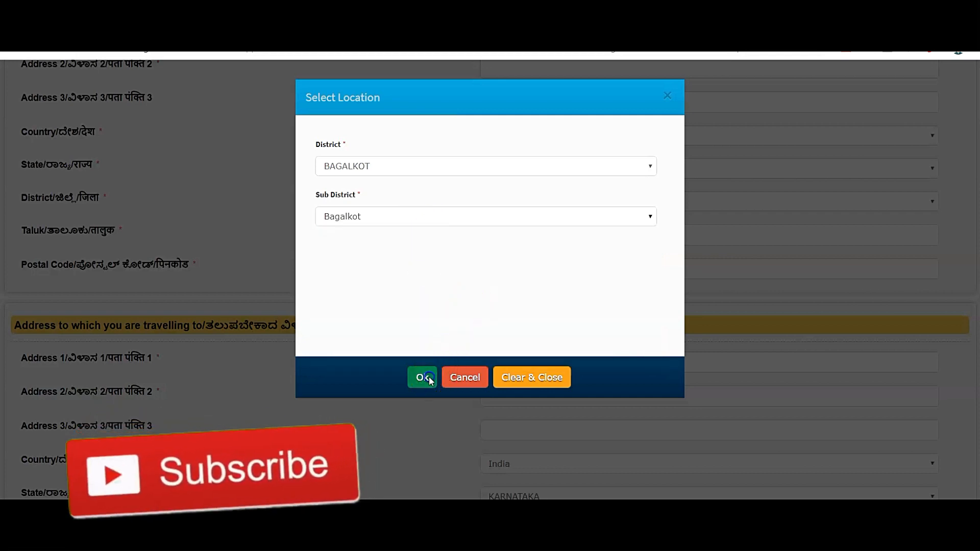
left_click(421, 376)
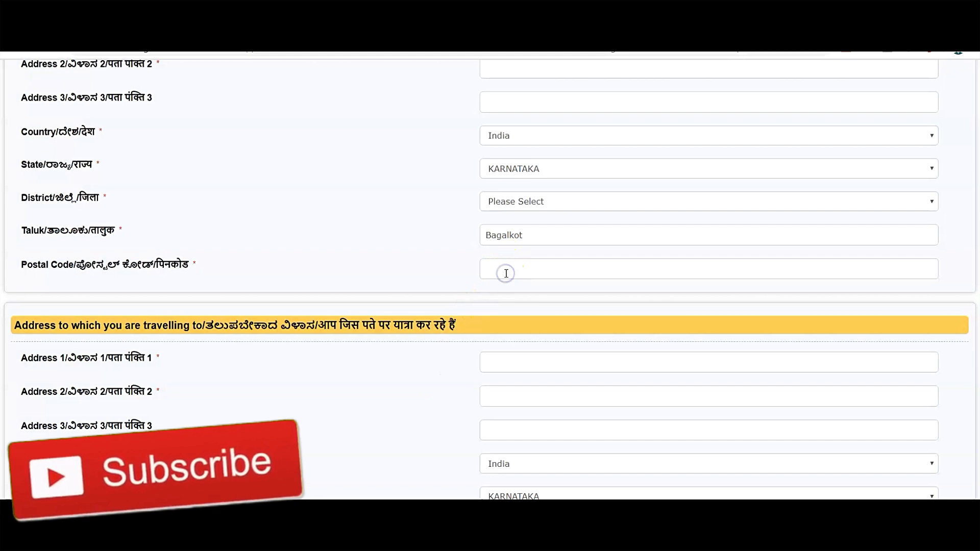
left_click(687, 268)
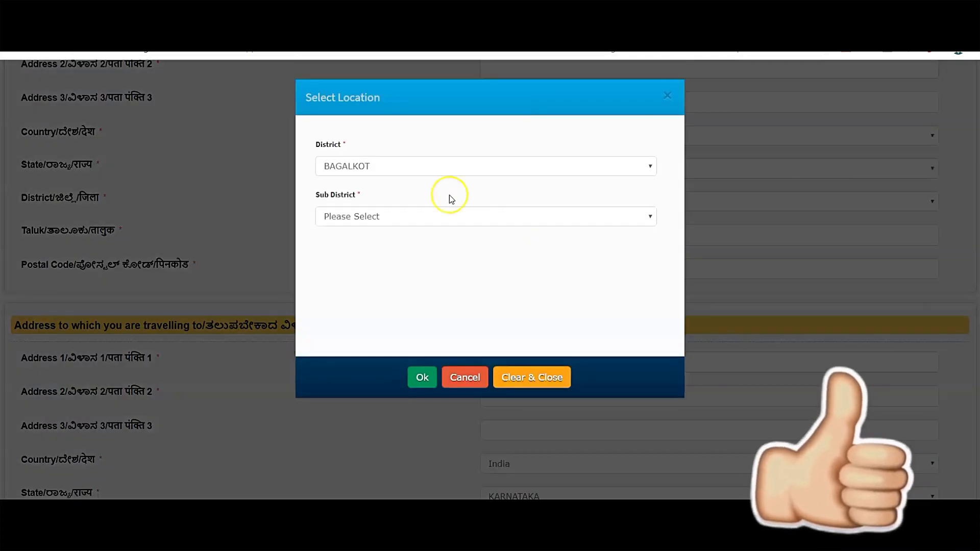
left_click(485, 216)
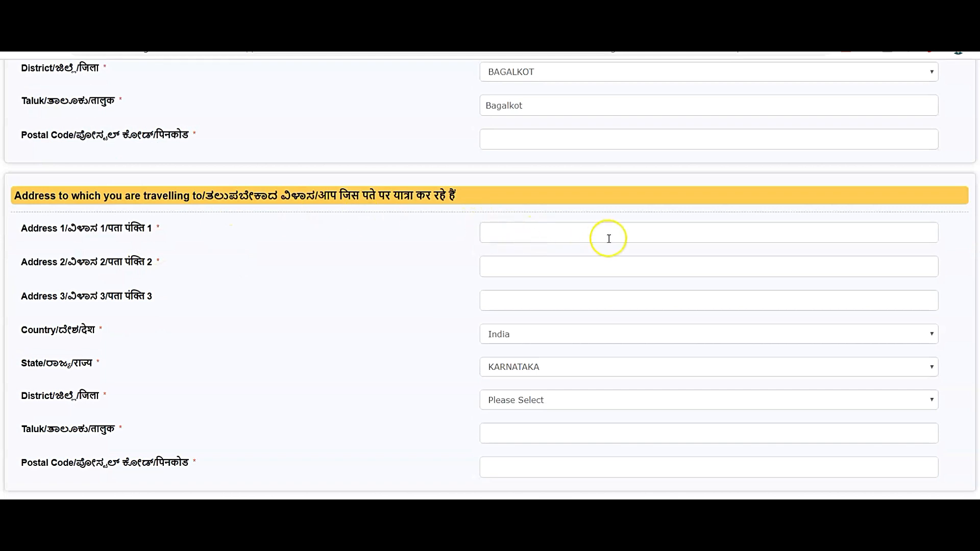
Choose Bengaluru Urban district with Bengaluru South sub district for the destination address.
scroll("down", 3)
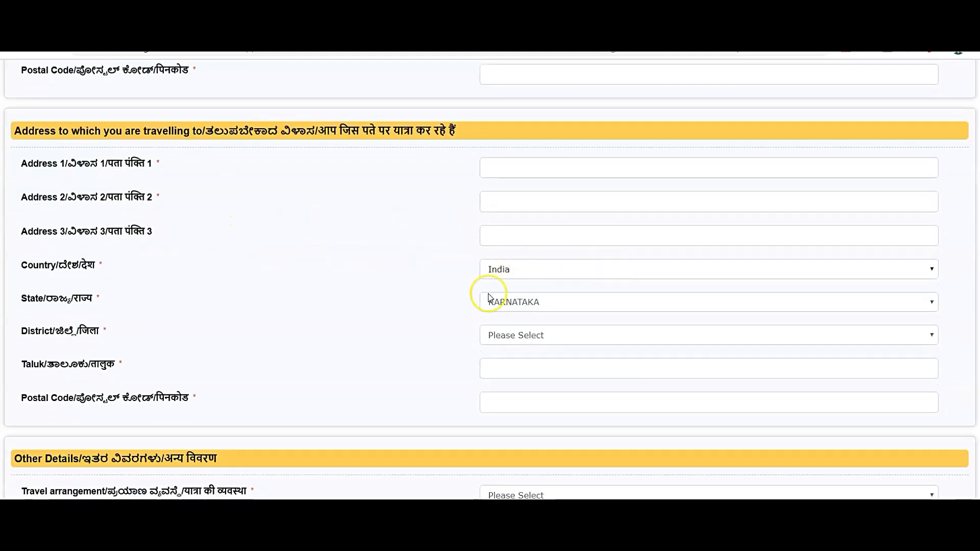
left_click(706, 335)
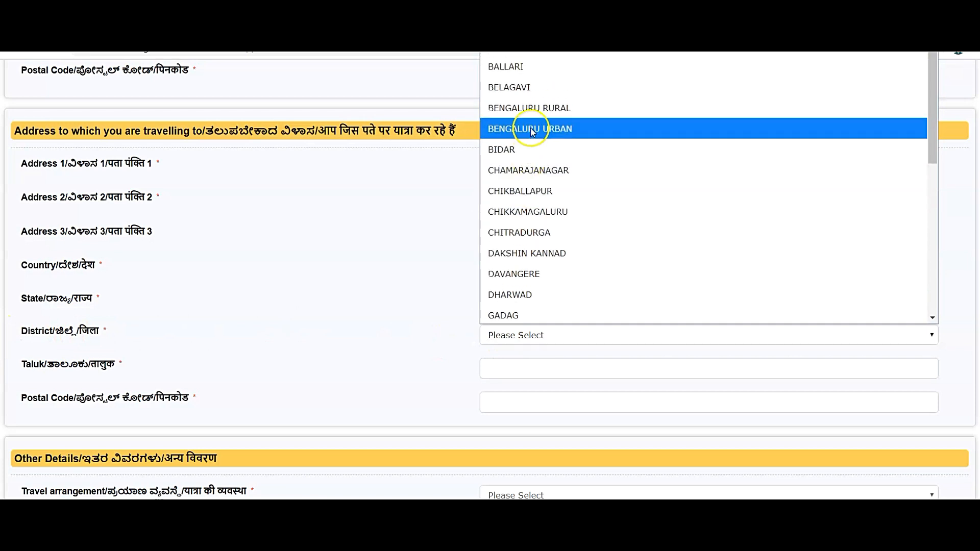
left_click(529, 129)
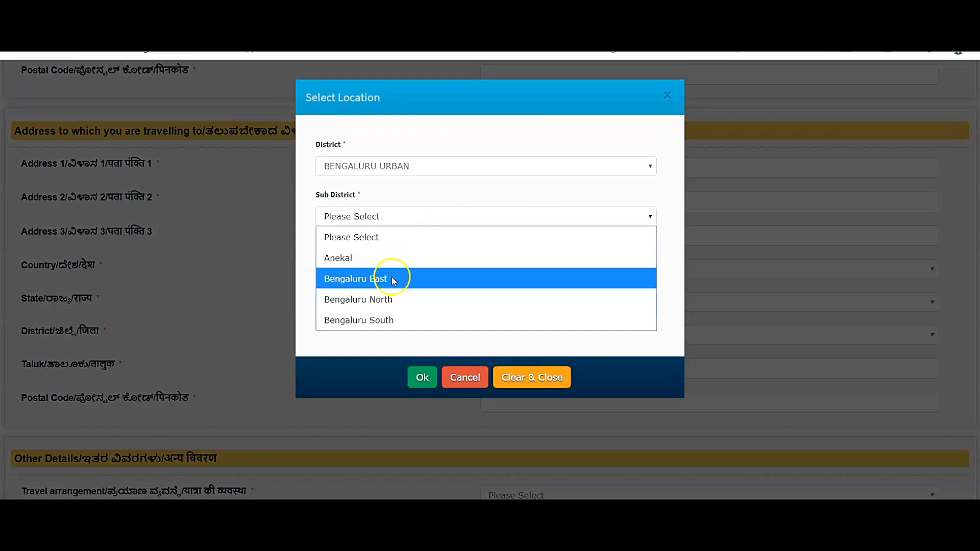
mouse_move(380, 320)
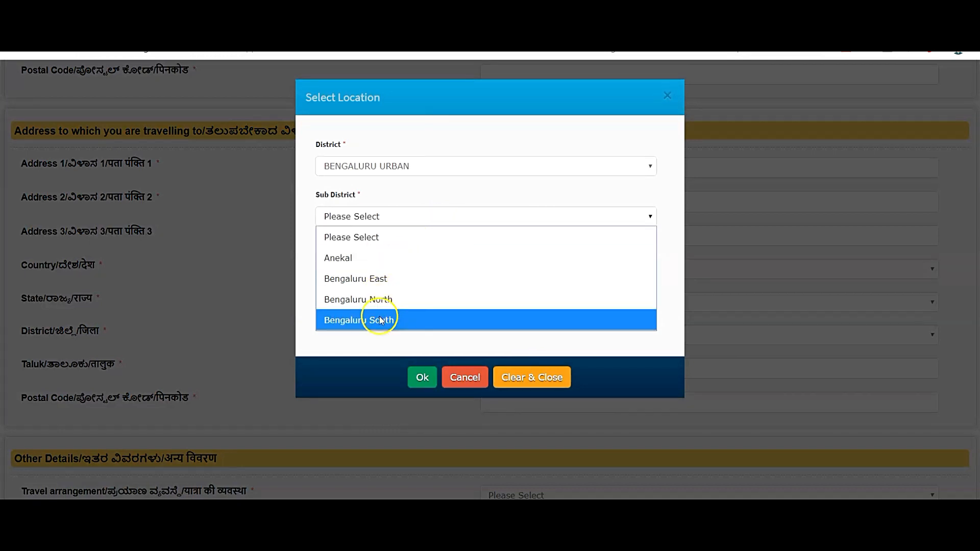
mouse_move(355, 277)
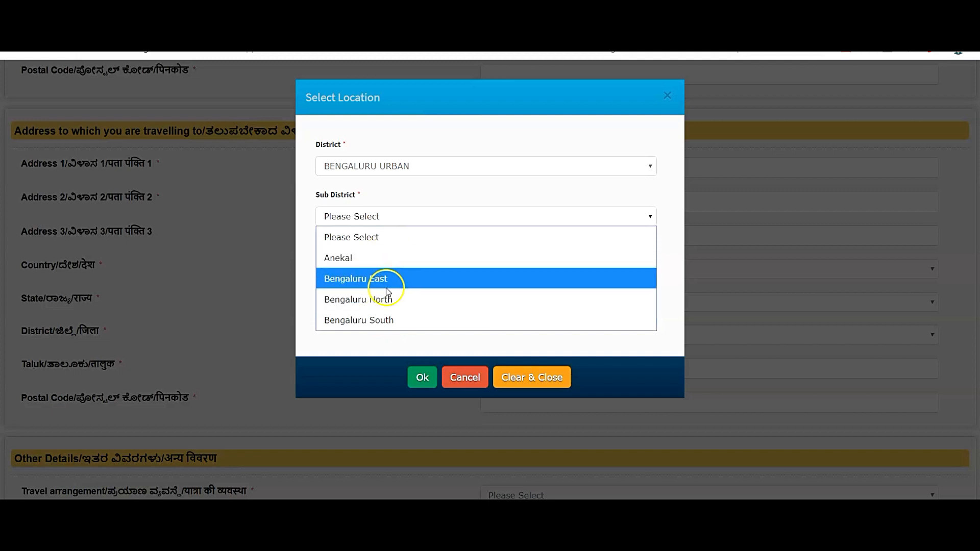
left_click(358, 319)
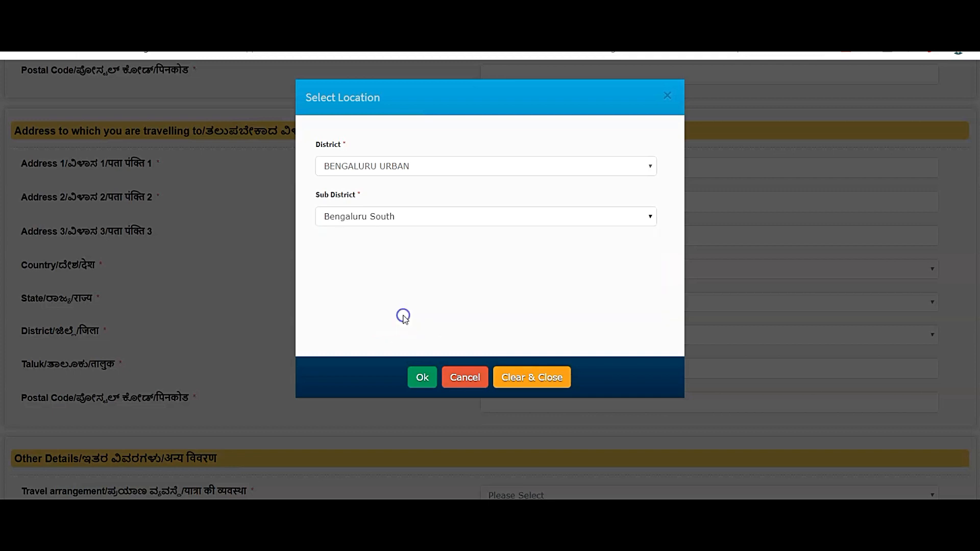
left_click(422, 376)
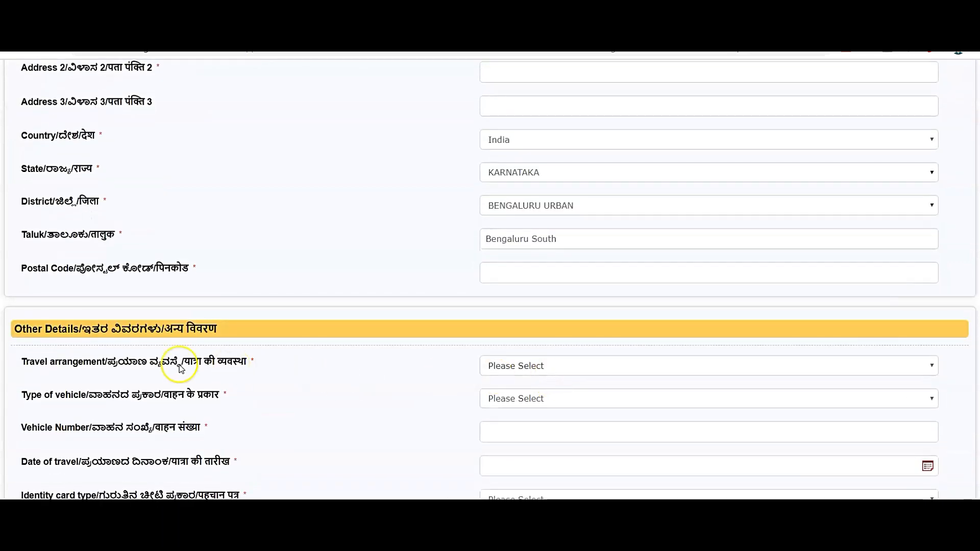
left_click(706, 365)
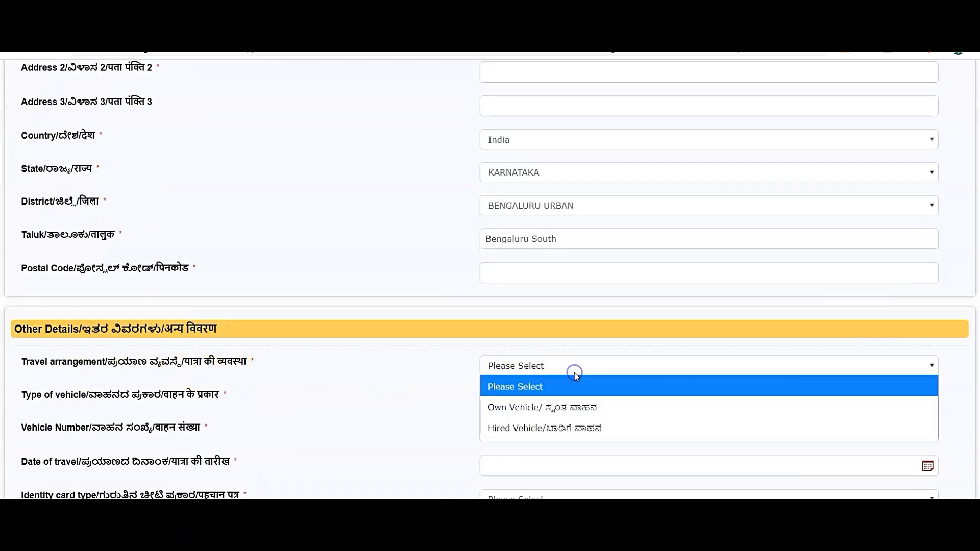
mouse_move(575, 397)
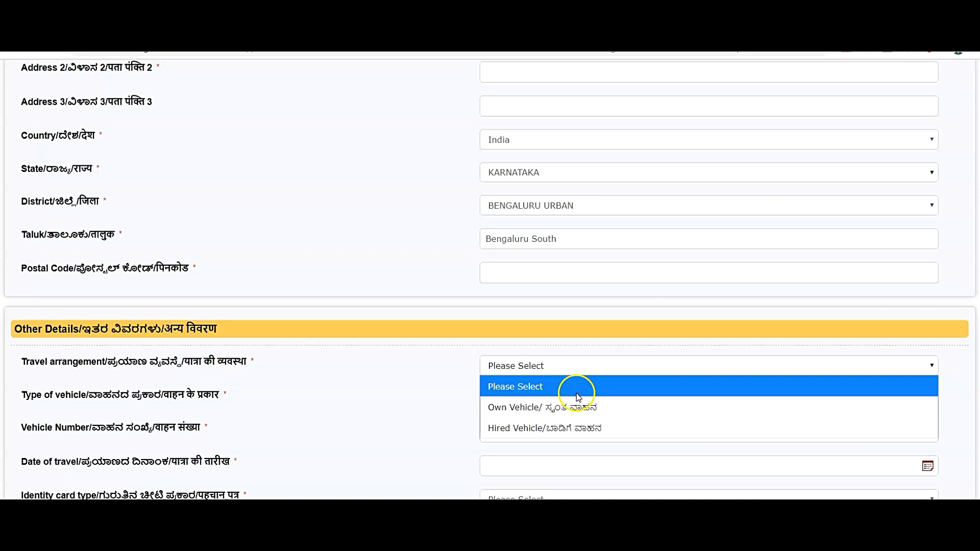
mouse_move(575, 427)
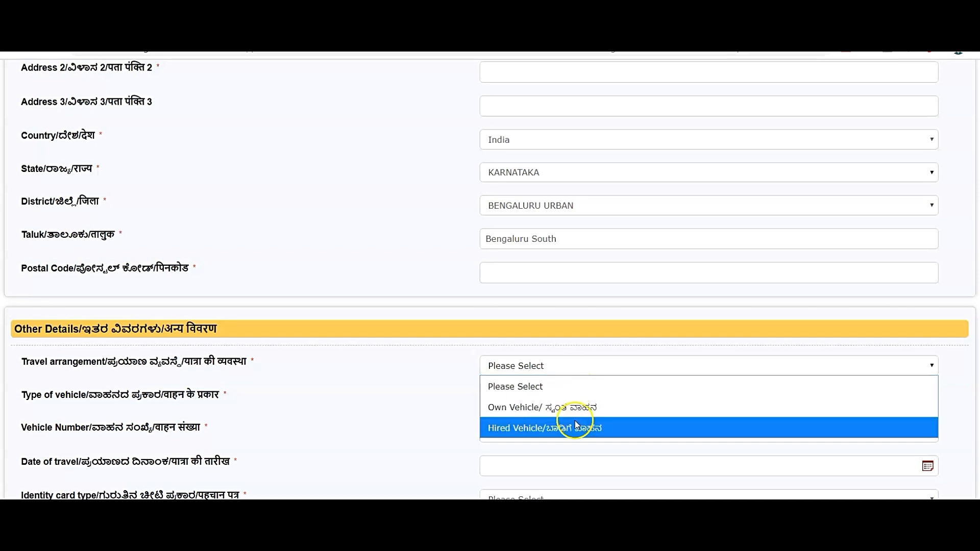
mouse_move(565, 407)
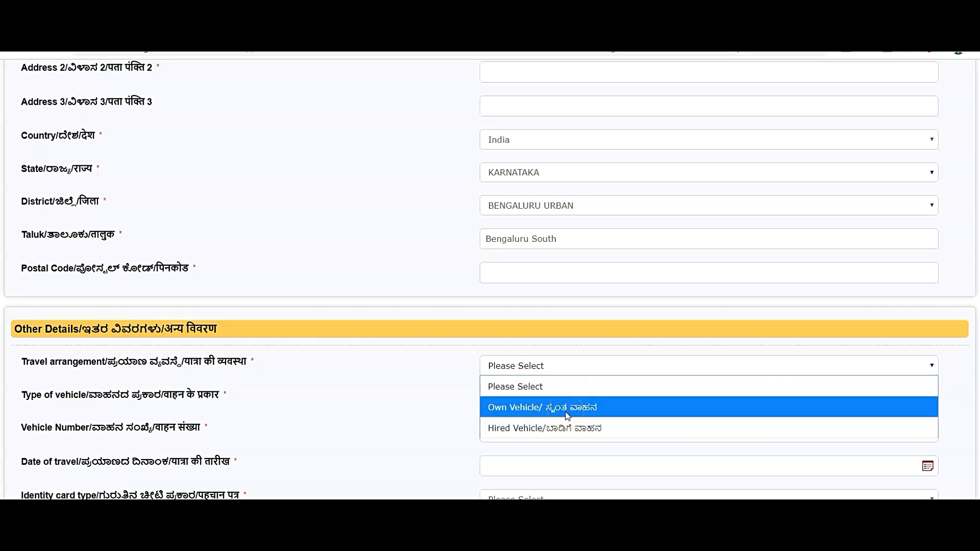
mouse_move(569, 427)
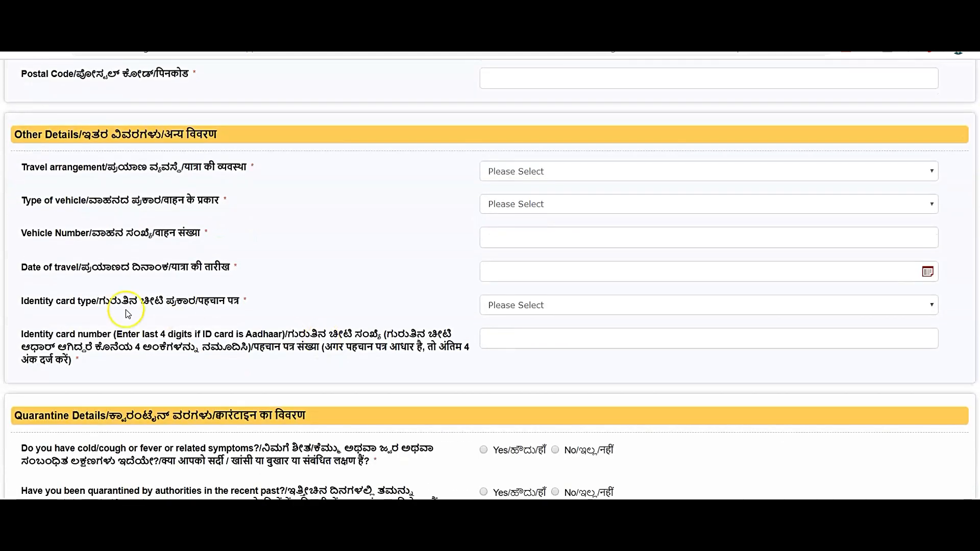
left_click(706, 305)
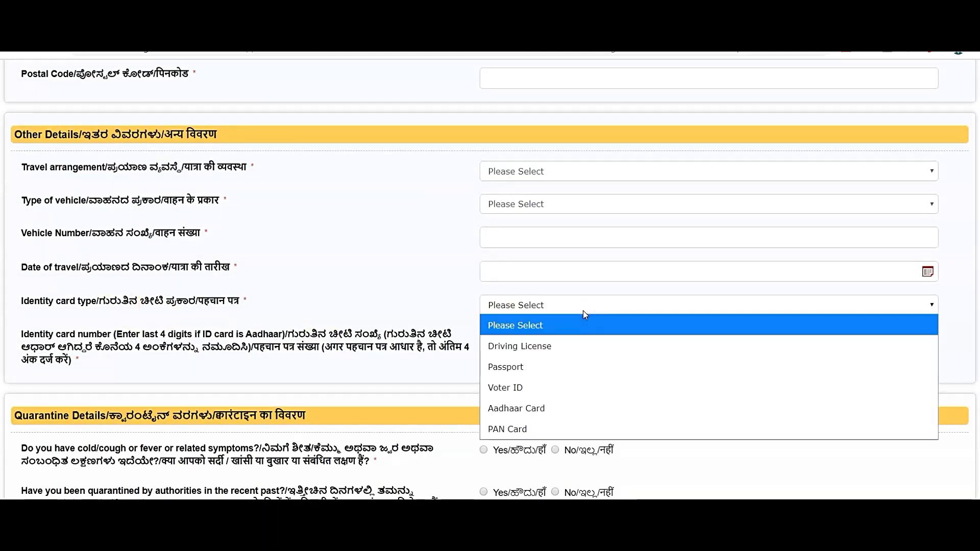
mouse_move(568, 366)
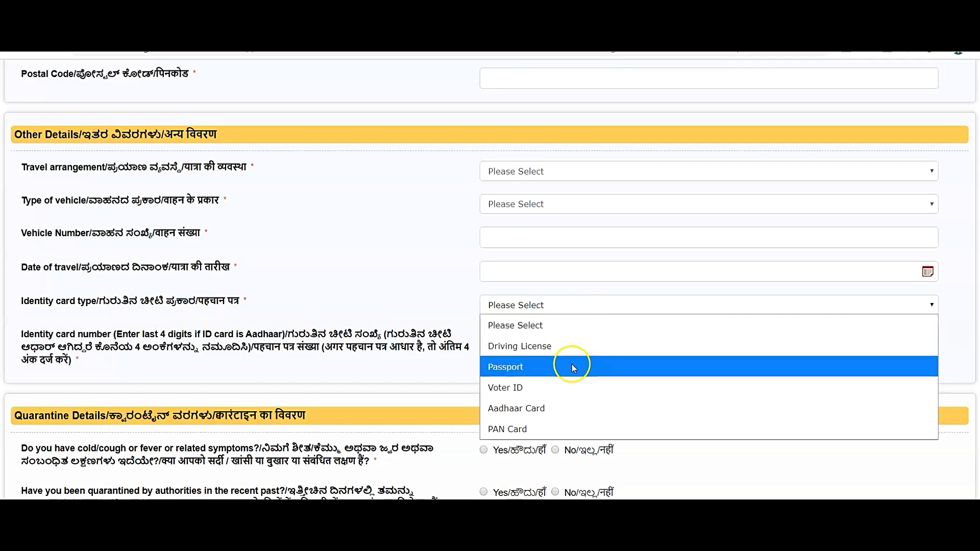
mouse_move(569, 409)
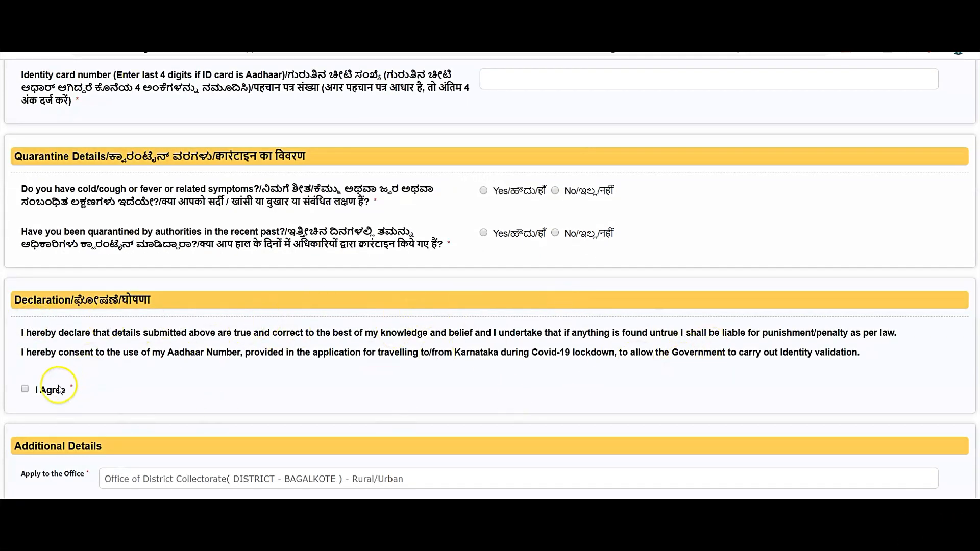
scroll("down", 3)
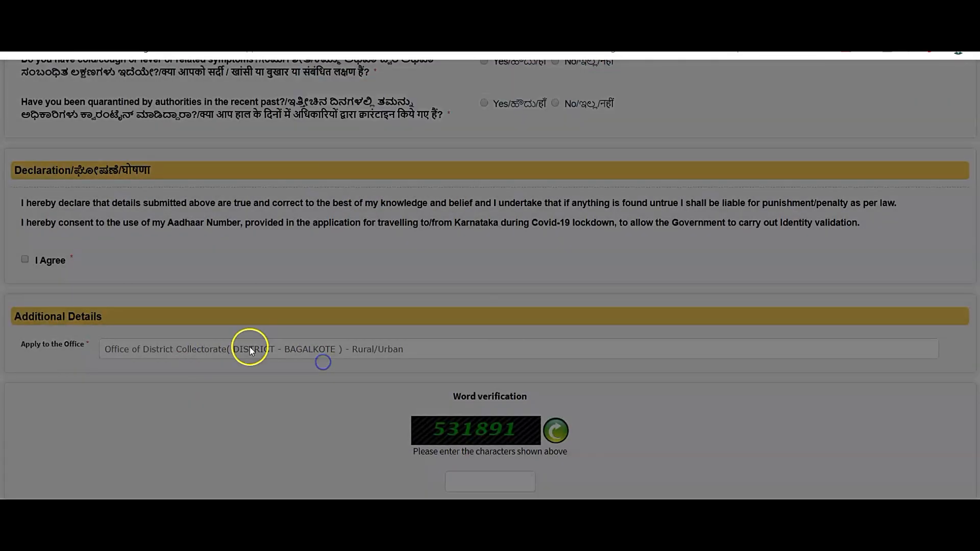
scroll("down", 3)
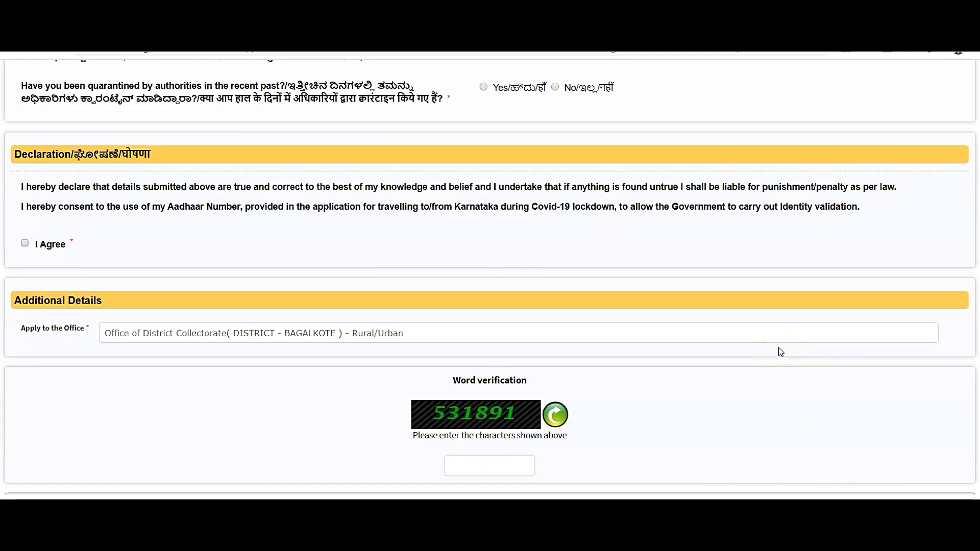
scroll("up", 3)
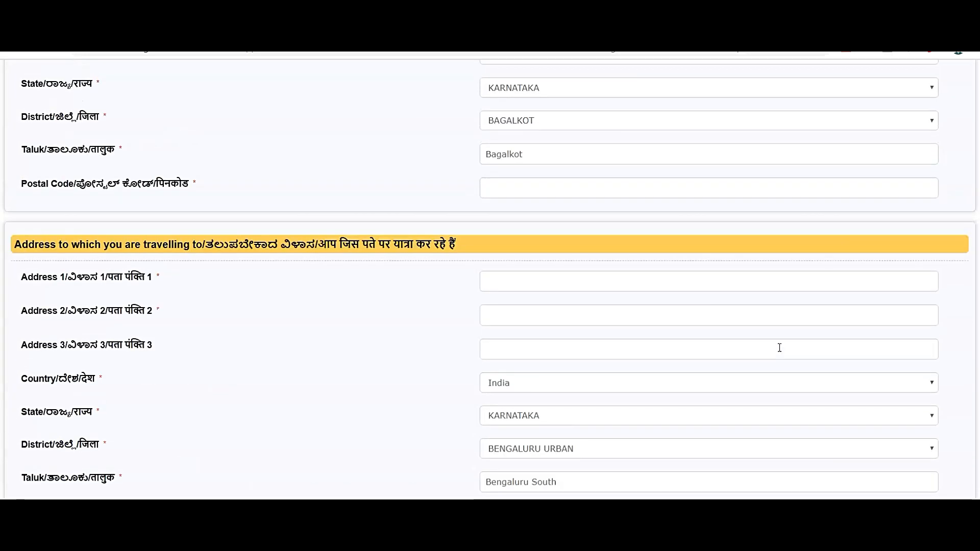
scroll("up", 3)
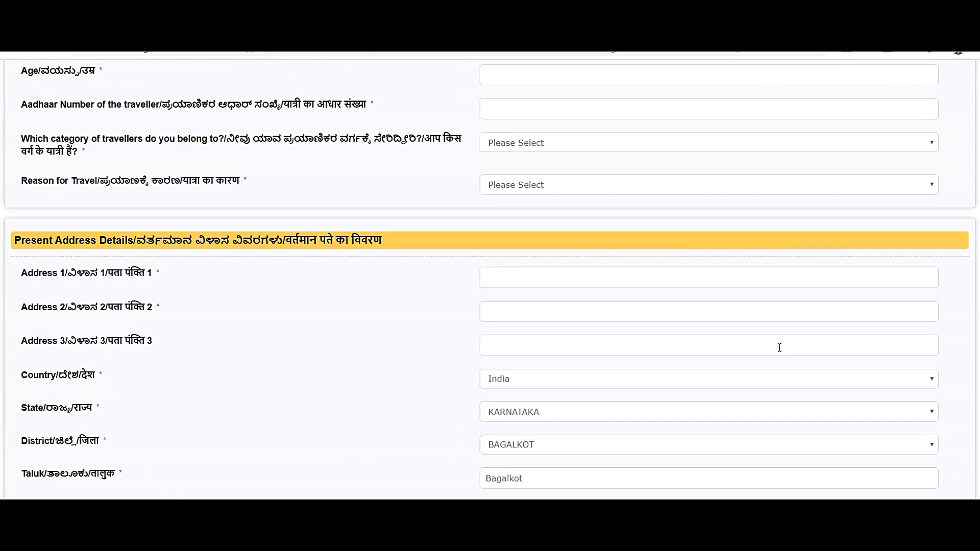